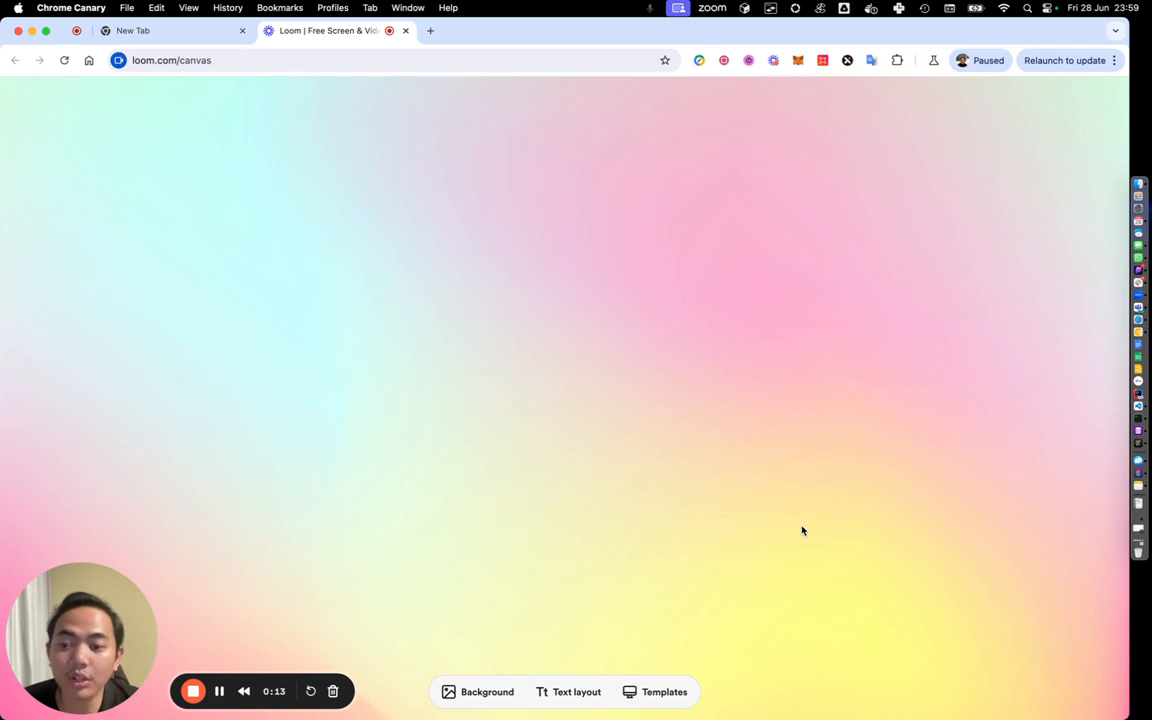
{"action": "mouse_move", "coordinate": [972, 472]}
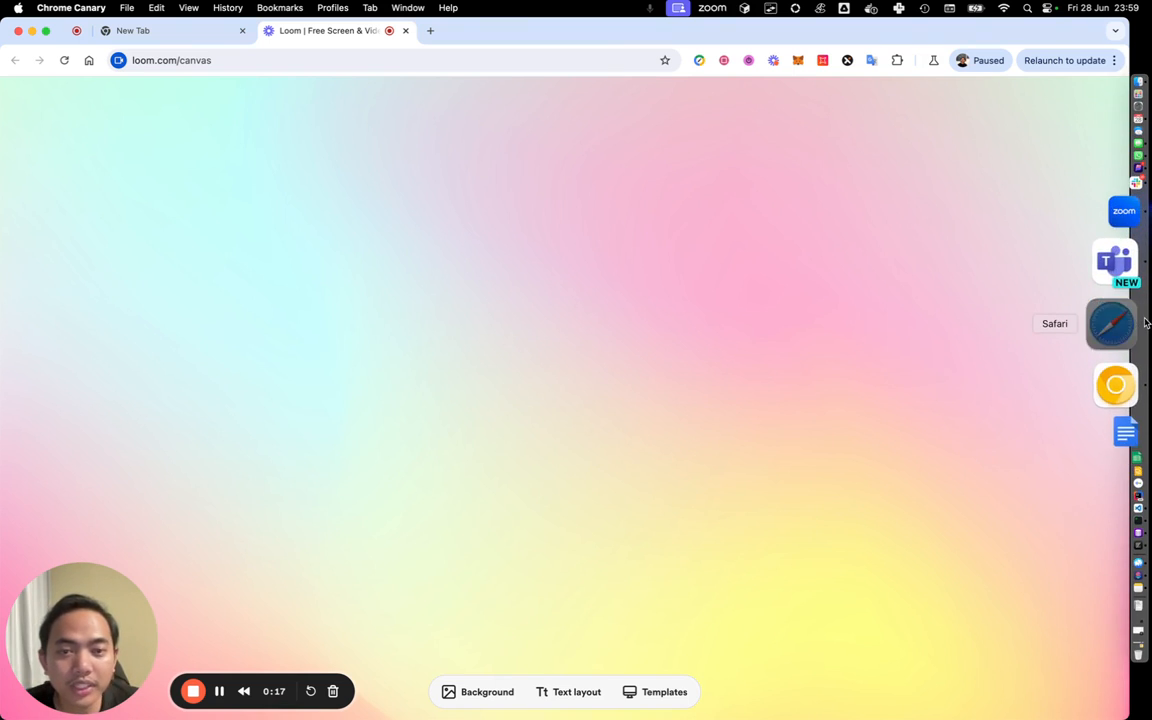
- Switch from the Loom canvas to the browser showing the Example Project issue list
{"action": "left_click", "coordinate": [1120, 324]}
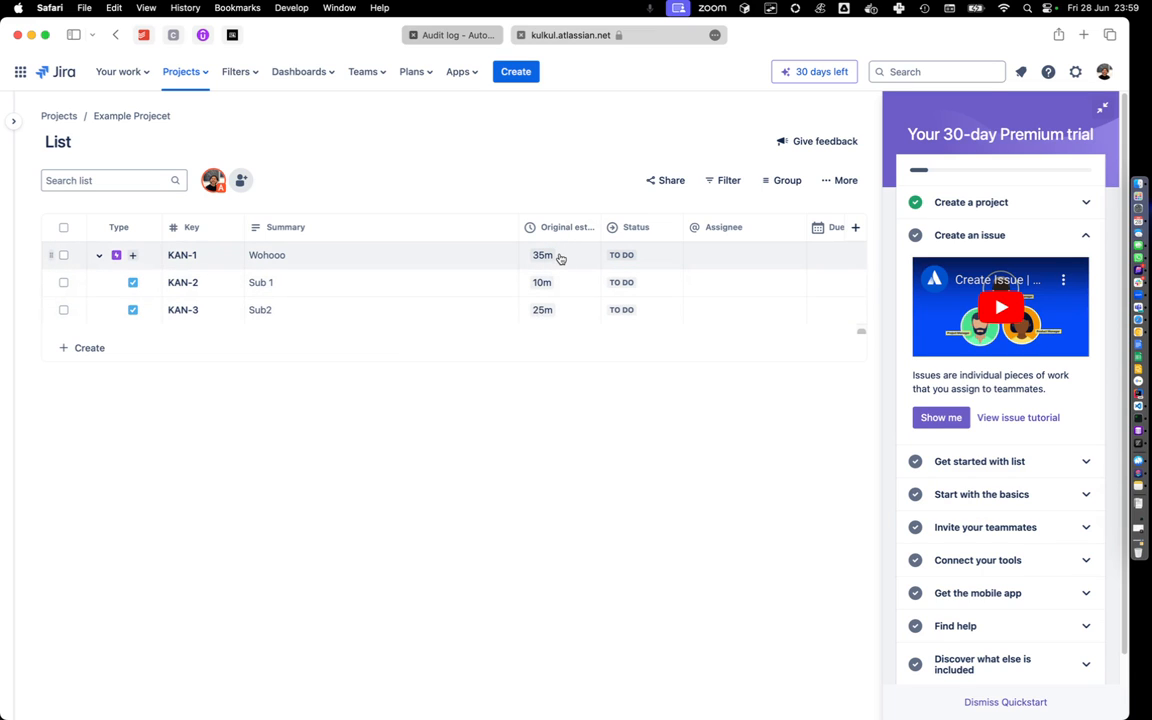
- Set sub-task KAN-2's original estimate to 11m so parent KAN-1 totals 36m
{"action": "left_click", "coordinate": [544, 282]}
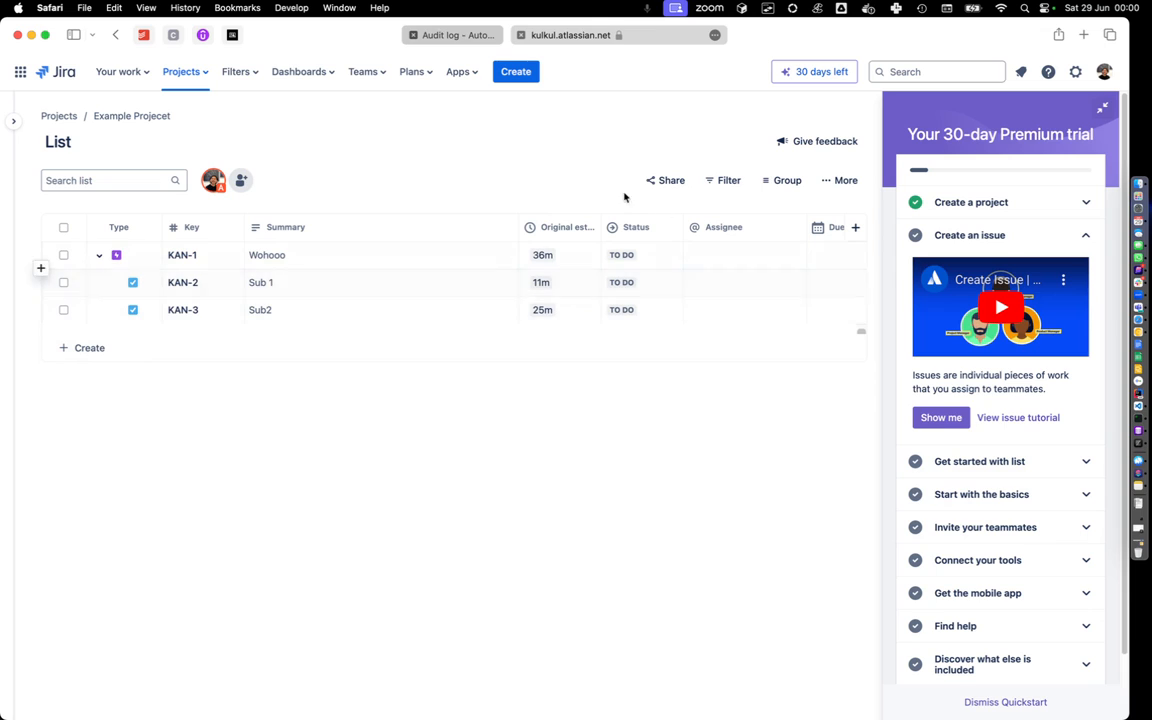
{"action": "mouse_move", "coordinate": [616, 428]}
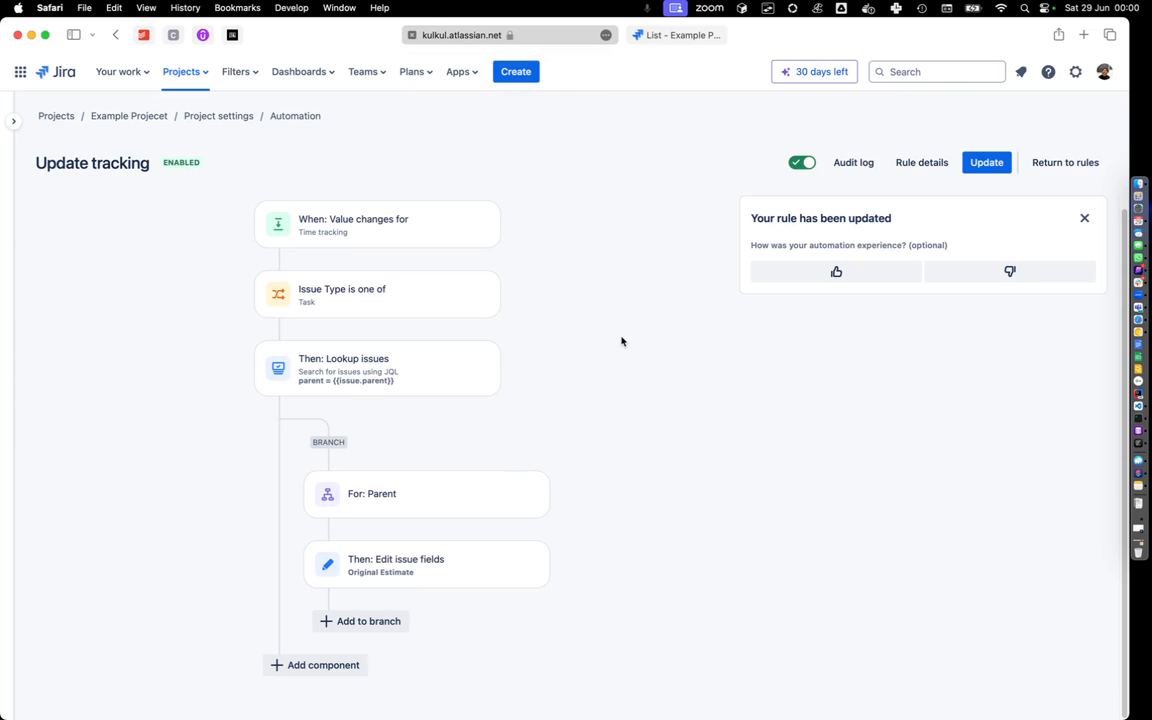
{"action": "mouse_move", "coordinate": [810, 336]}
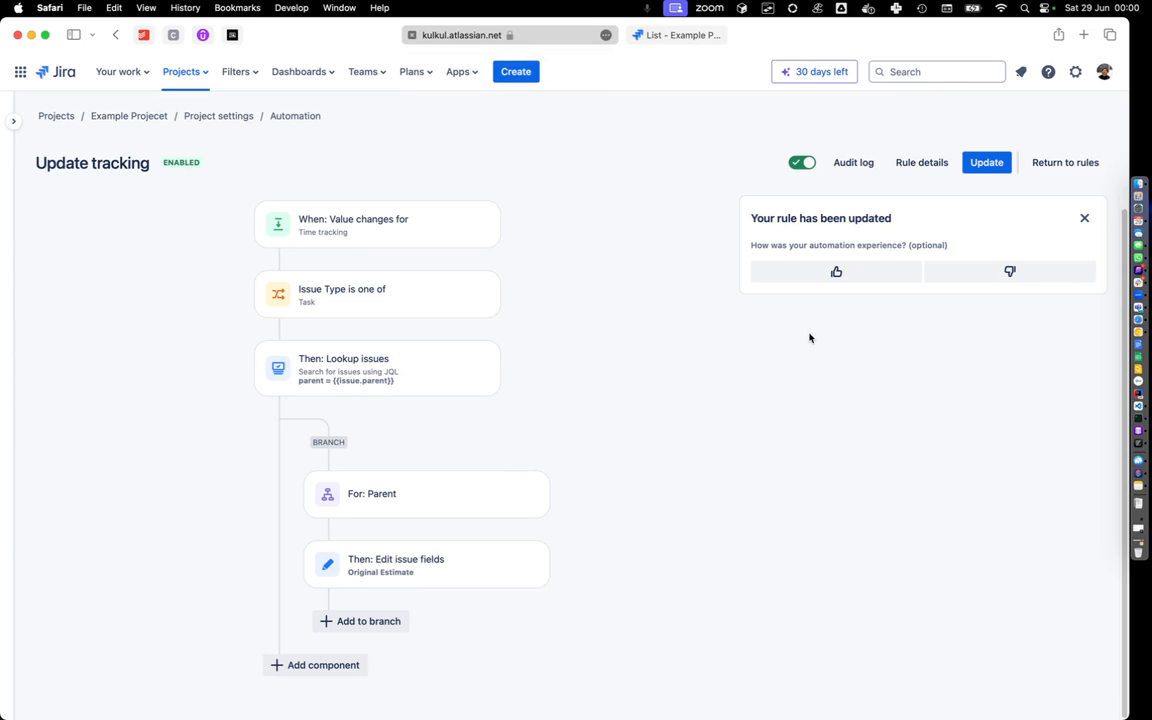
{"action": "mouse_move", "coordinate": [76, 162]}
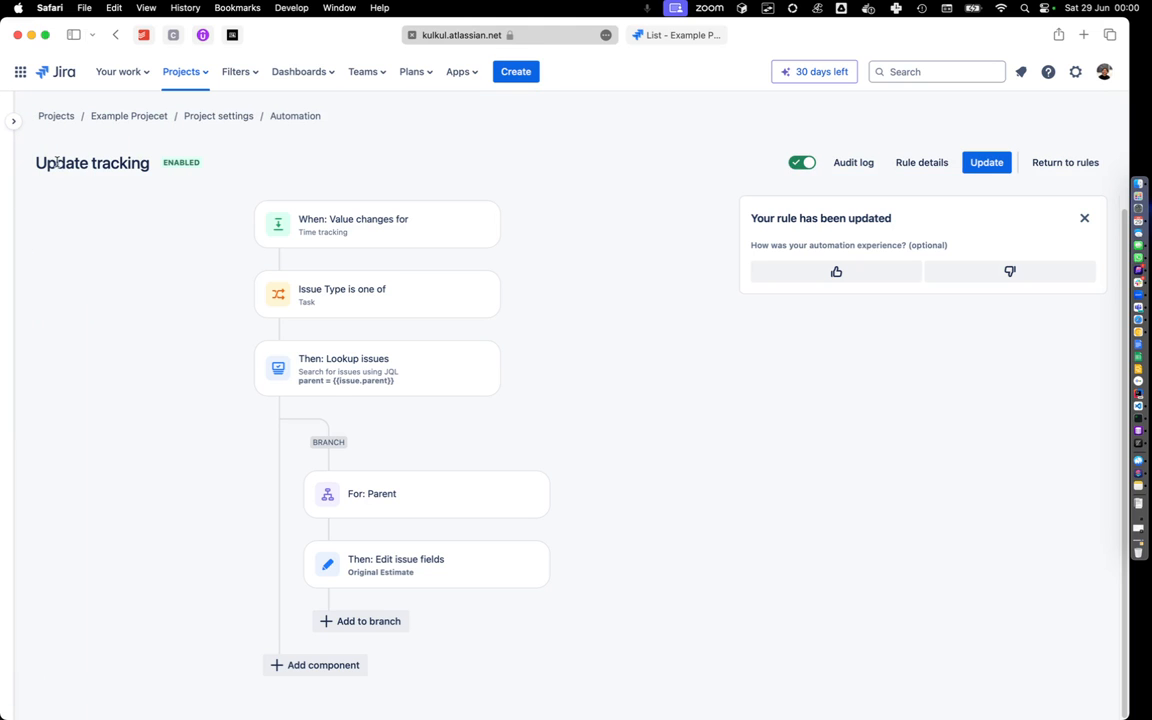
{"action": "mouse_move", "coordinate": [380, 238]}
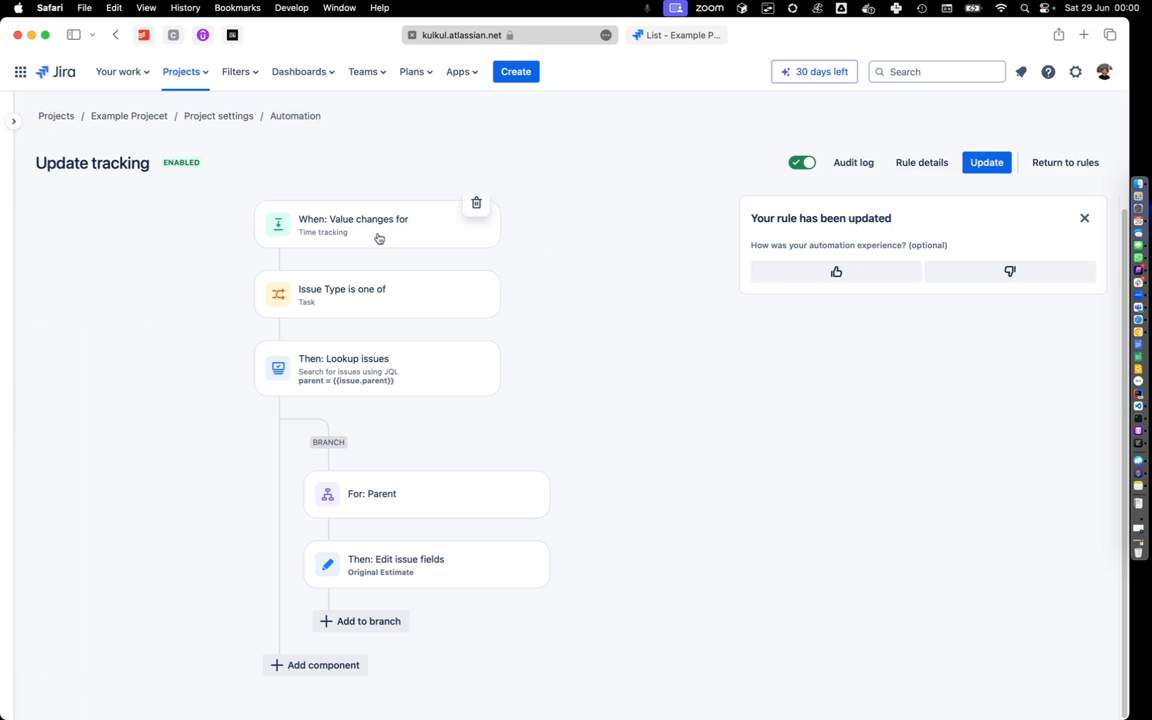
- Review the rule's trigger and its Issue Type condition accepting Task, with Epic and Subtask listed
{"action": "left_click", "coordinate": [376, 224]}
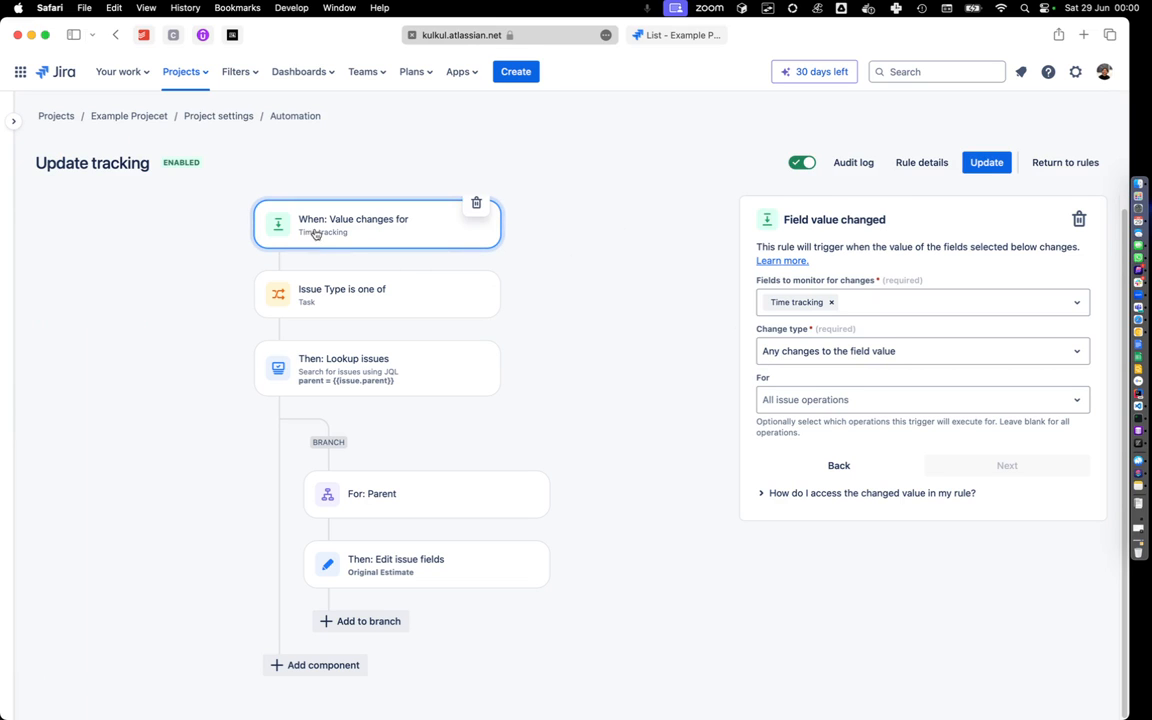
{"action": "mouse_move", "coordinate": [814, 400]}
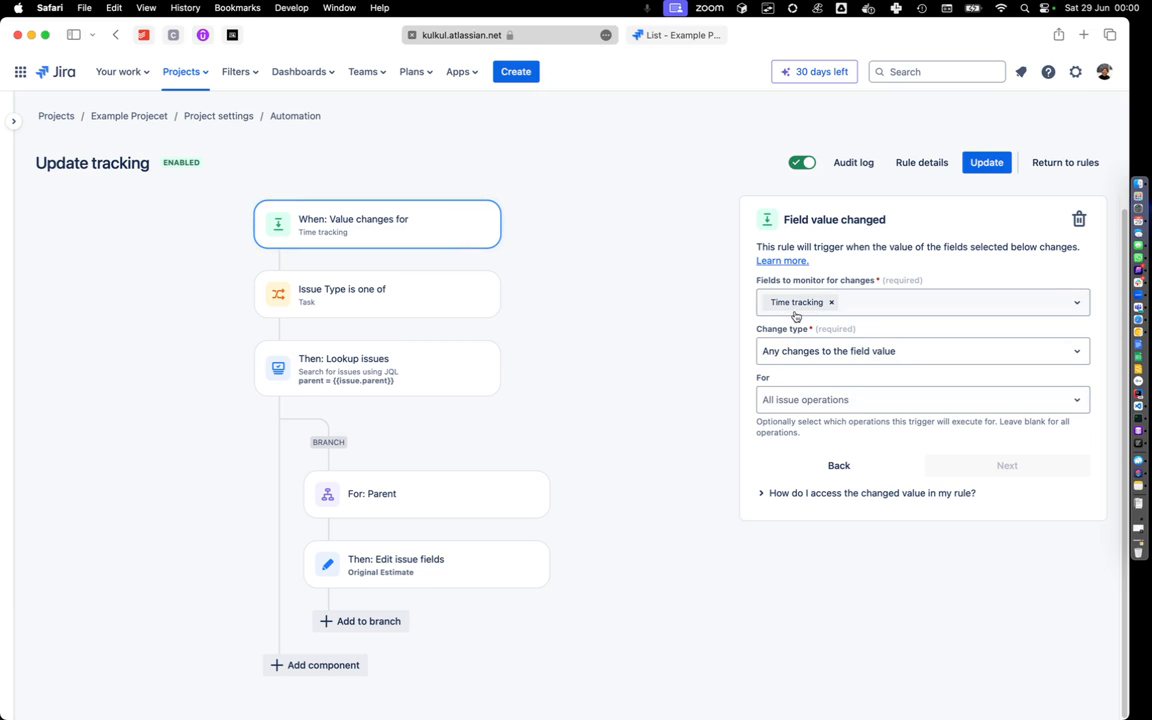
{"action": "left_click", "coordinate": [376, 294]}
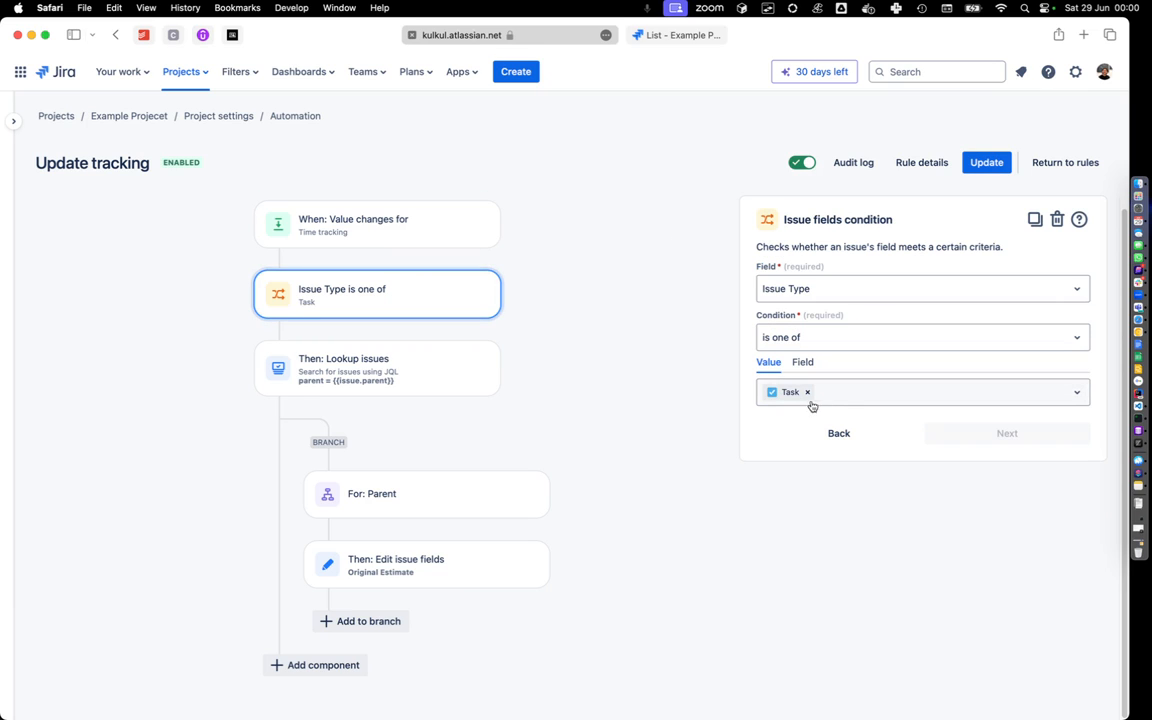
{"action": "mouse_move", "coordinate": [834, 394]}
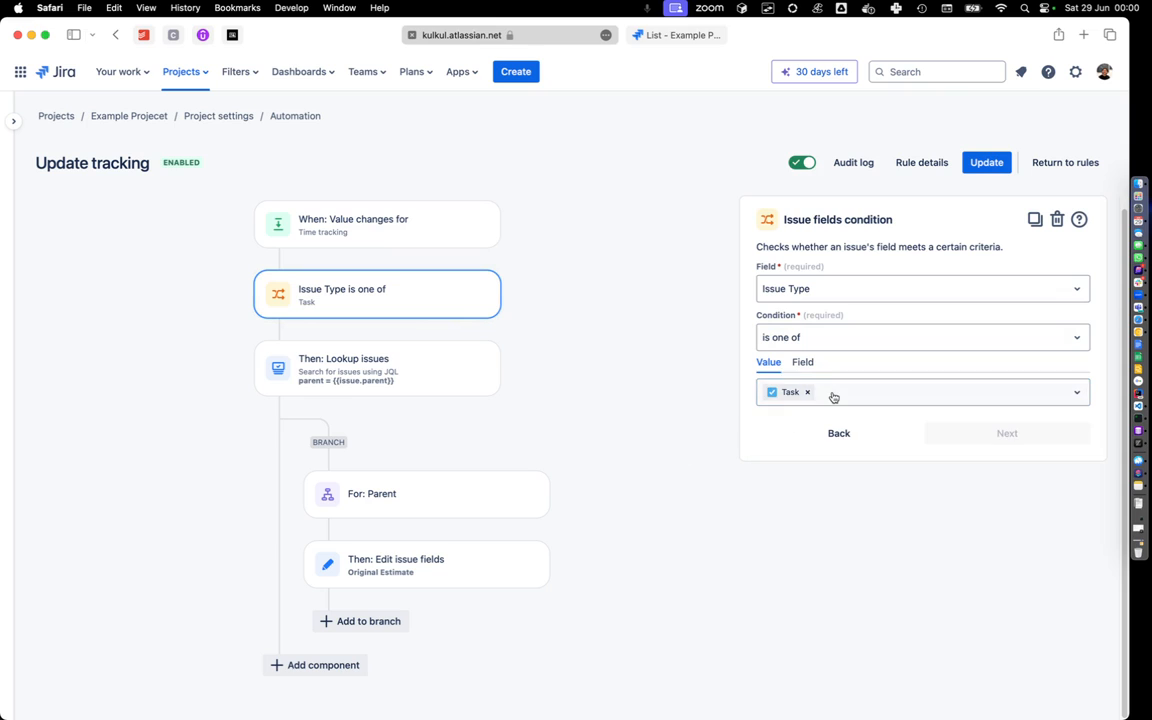
{"action": "left_click", "coordinate": [920, 392]}
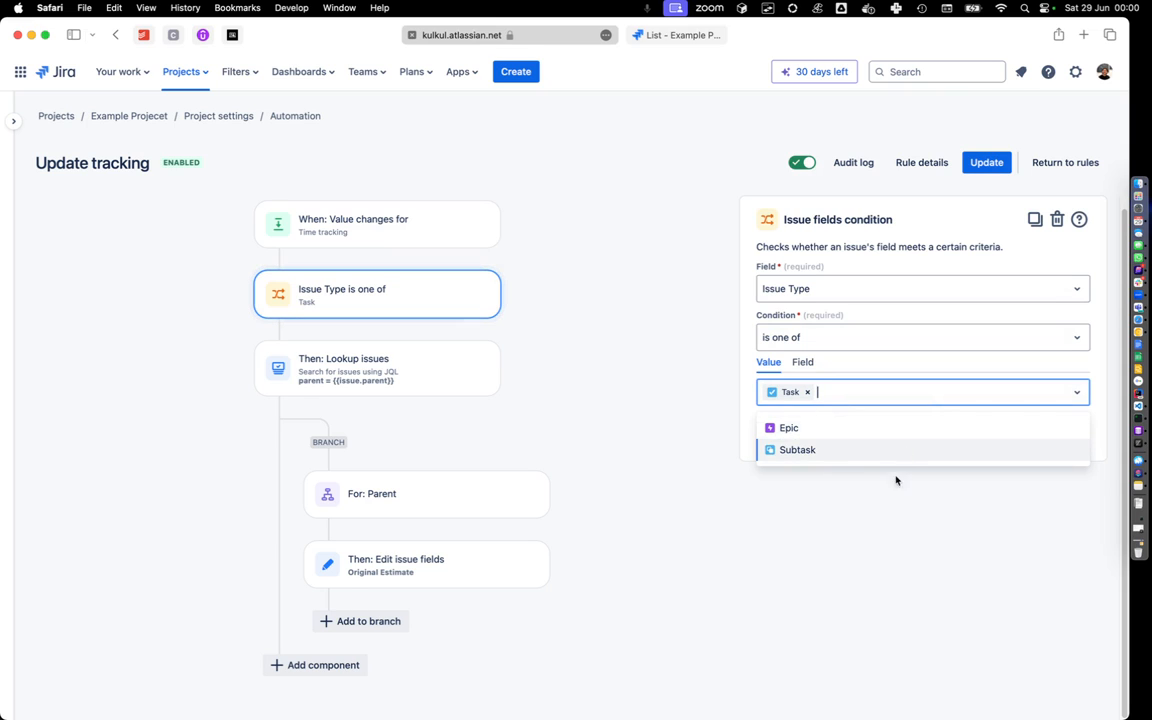
- Review the Lookup issues JQL and the Edit issue action's Original Estimate sum formula
{"action": "left_click", "coordinate": [376, 368]}
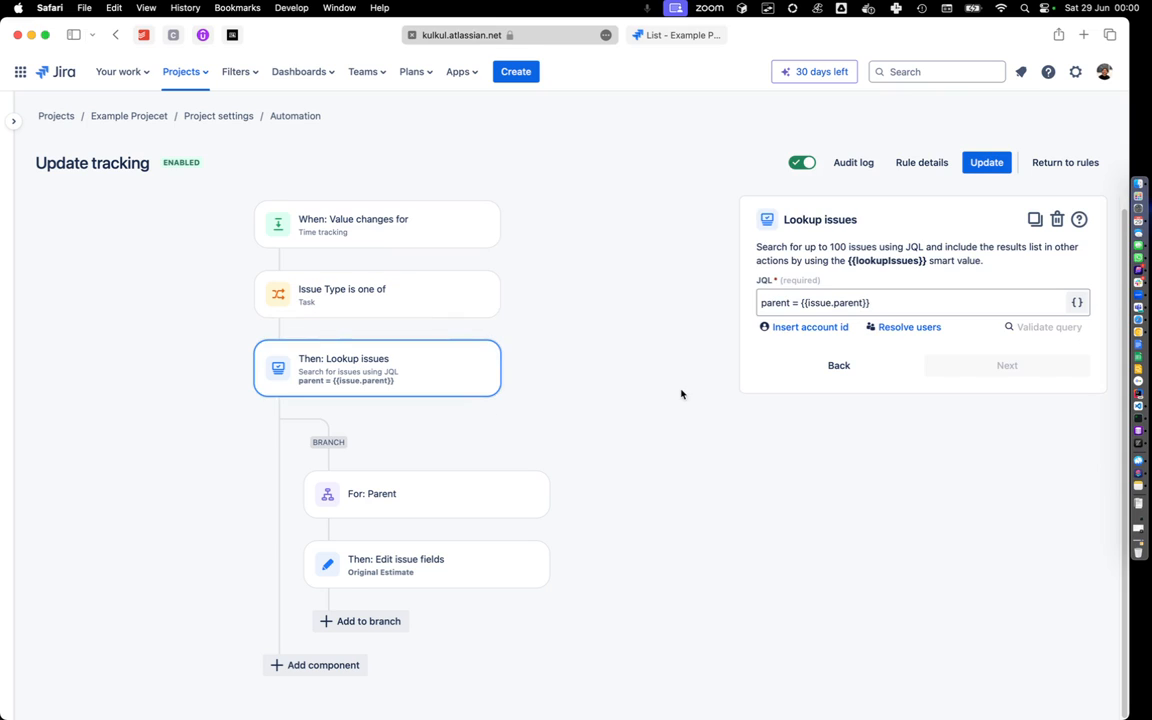
{"action": "mouse_move", "coordinate": [372, 384]}
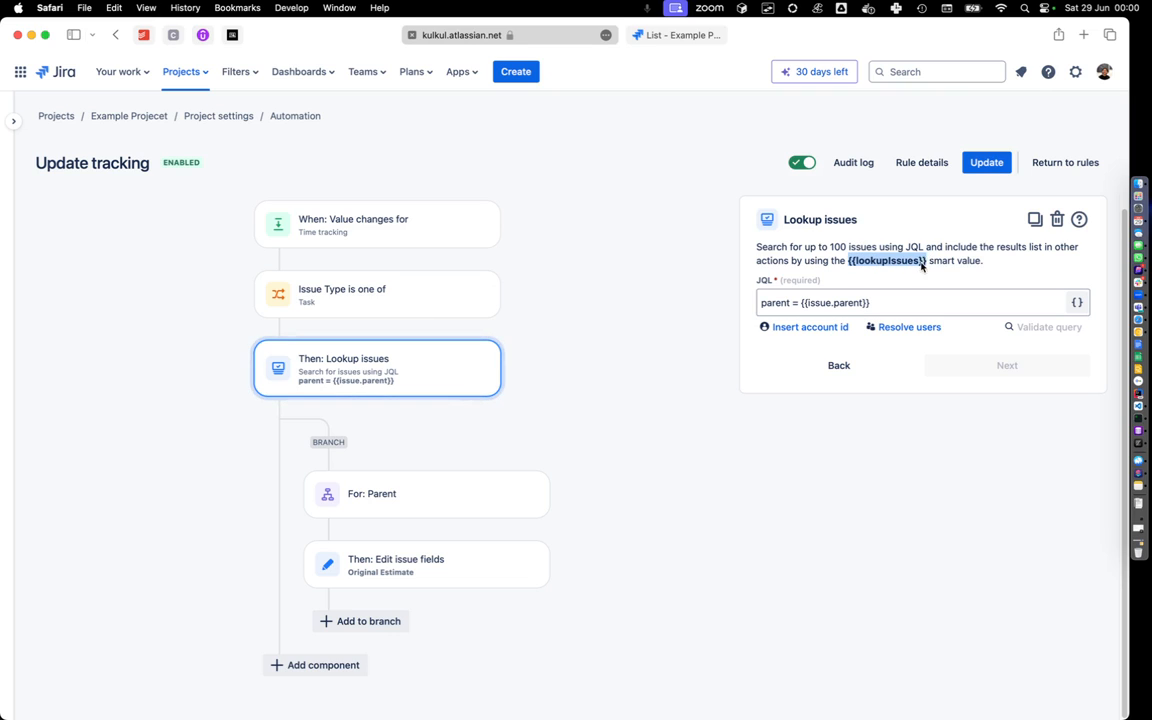
{"action": "mouse_move", "coordinate": [840, 234]}
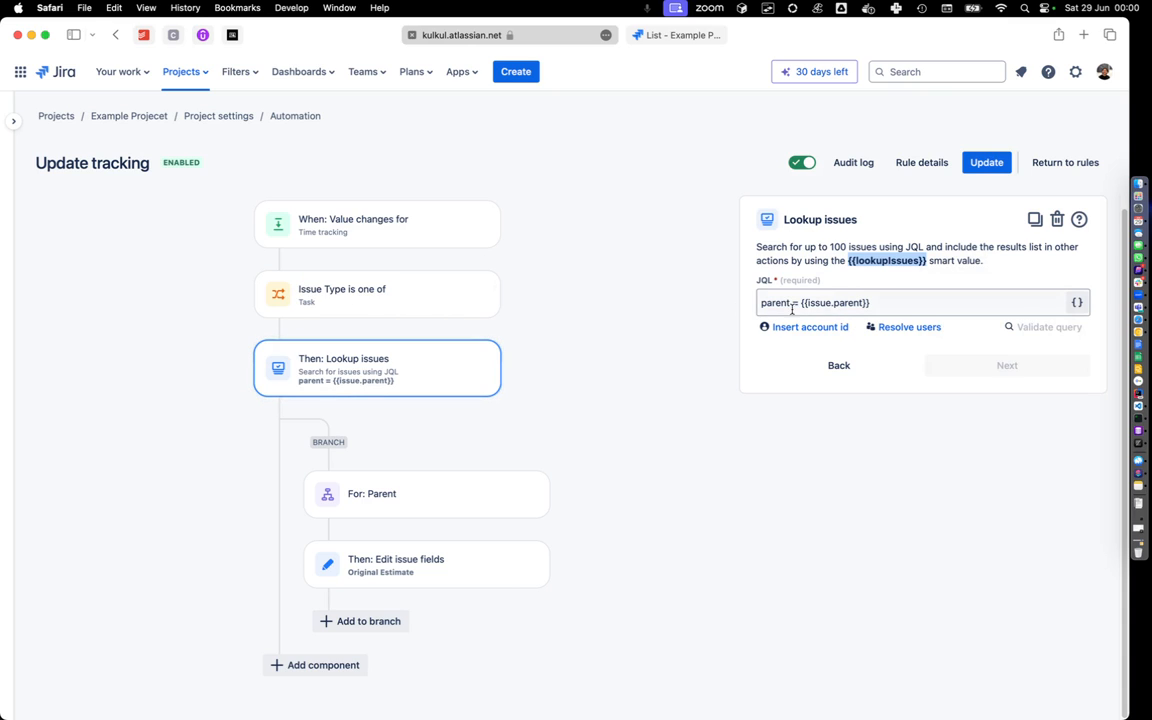
{"action": "mouse_move", "coordinate": [304, 312]}
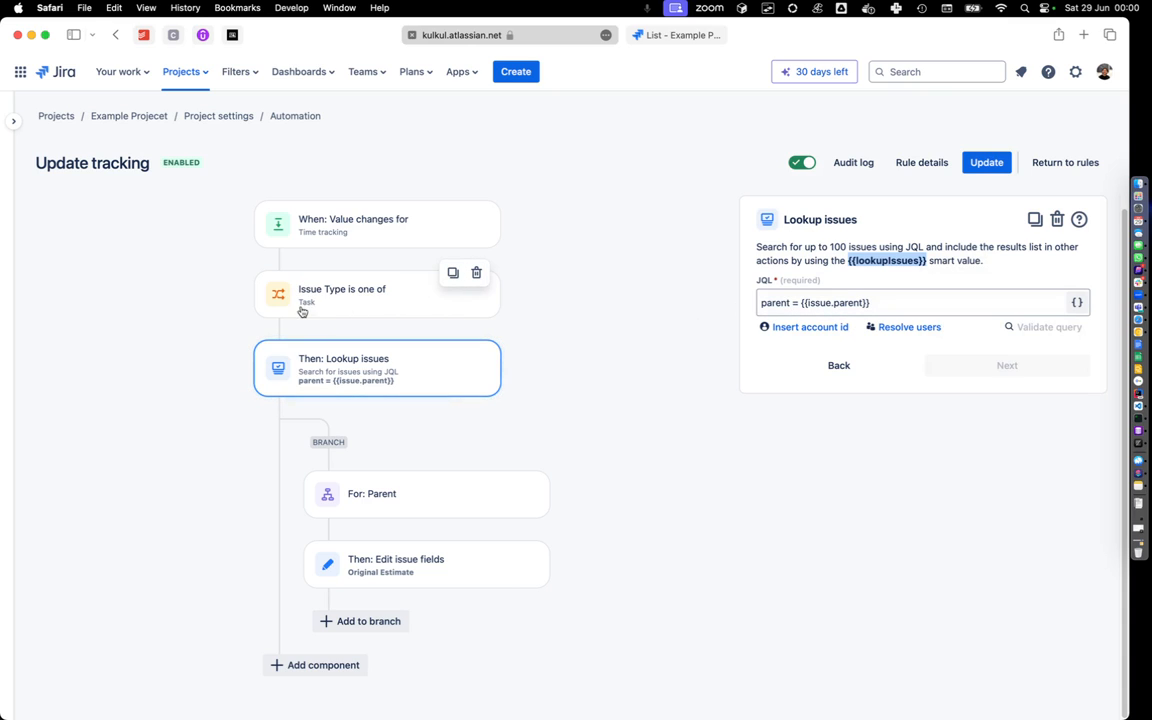
{"action": "mouse_move", "coordinate": [604, 228]}
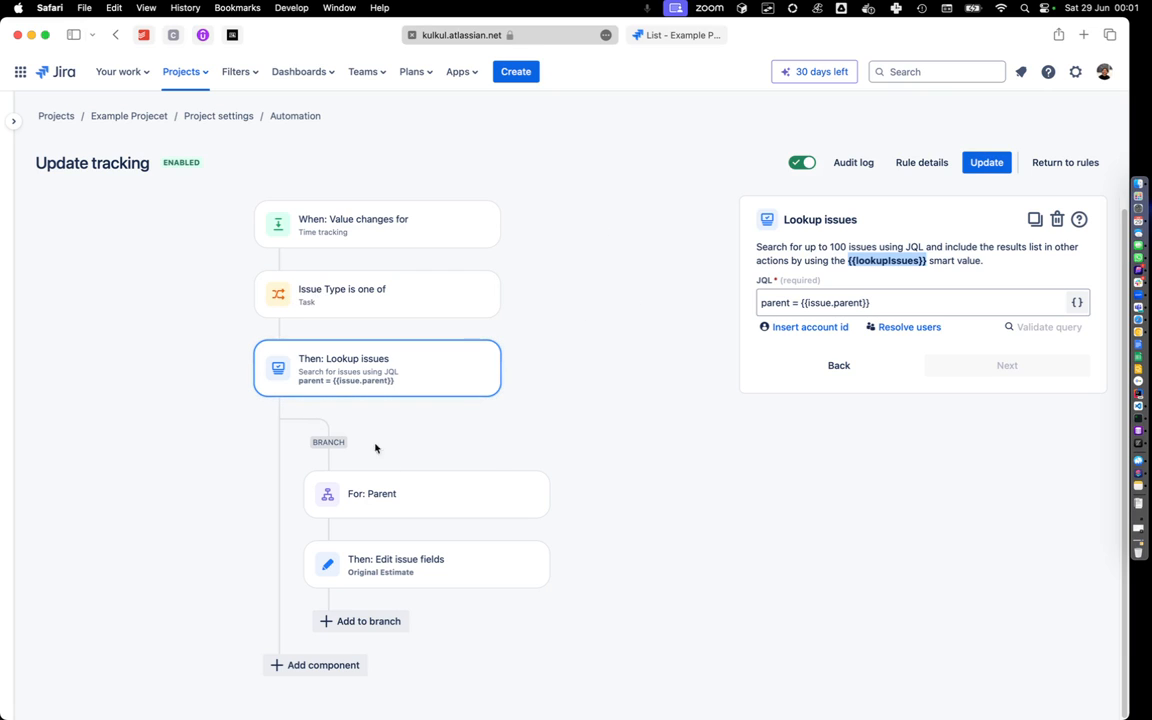
{"action": "left_click", "coordinate": [426, 494]}
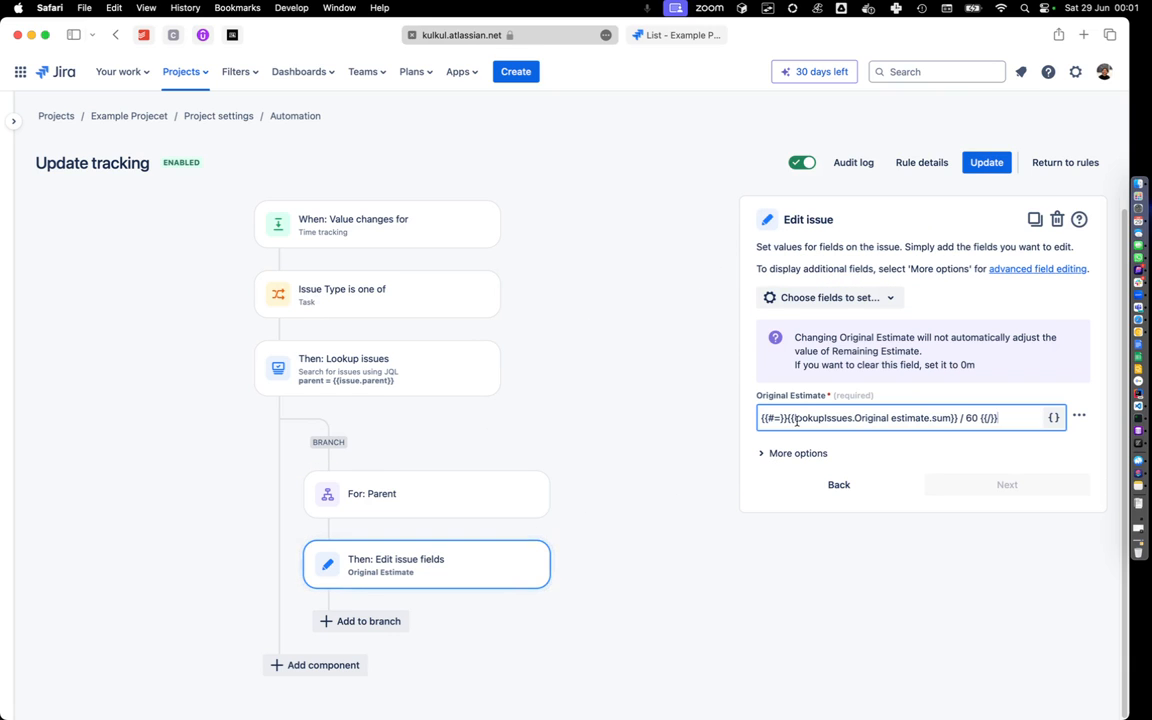
{"action": "double_click", "coordinate": [832, 418]}
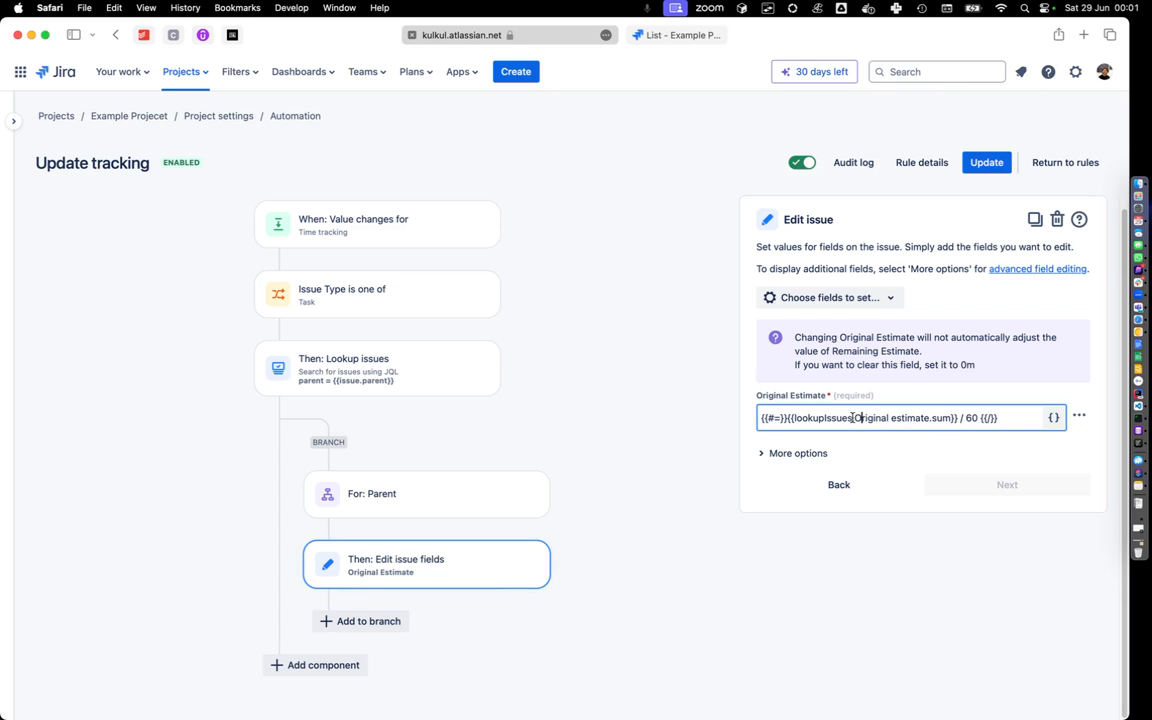
{"action": "double_click", "coordinate": [900, 418]}
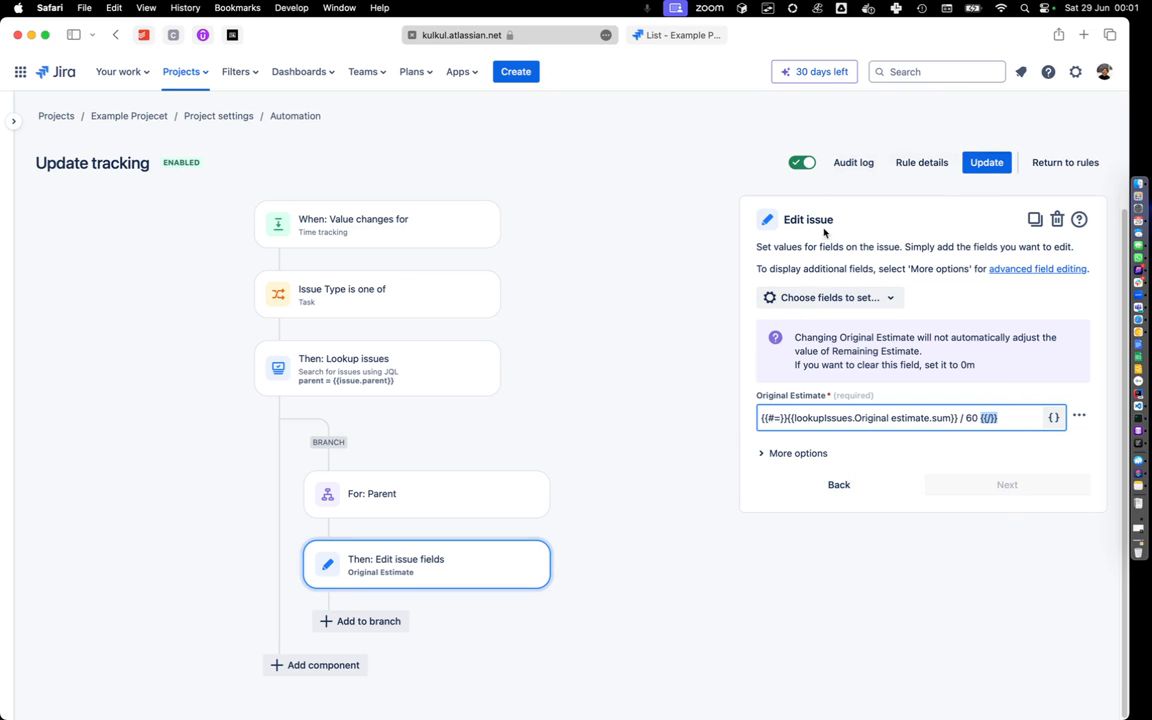
{"action": "mouse_move", "coordinate": [854, 162]}
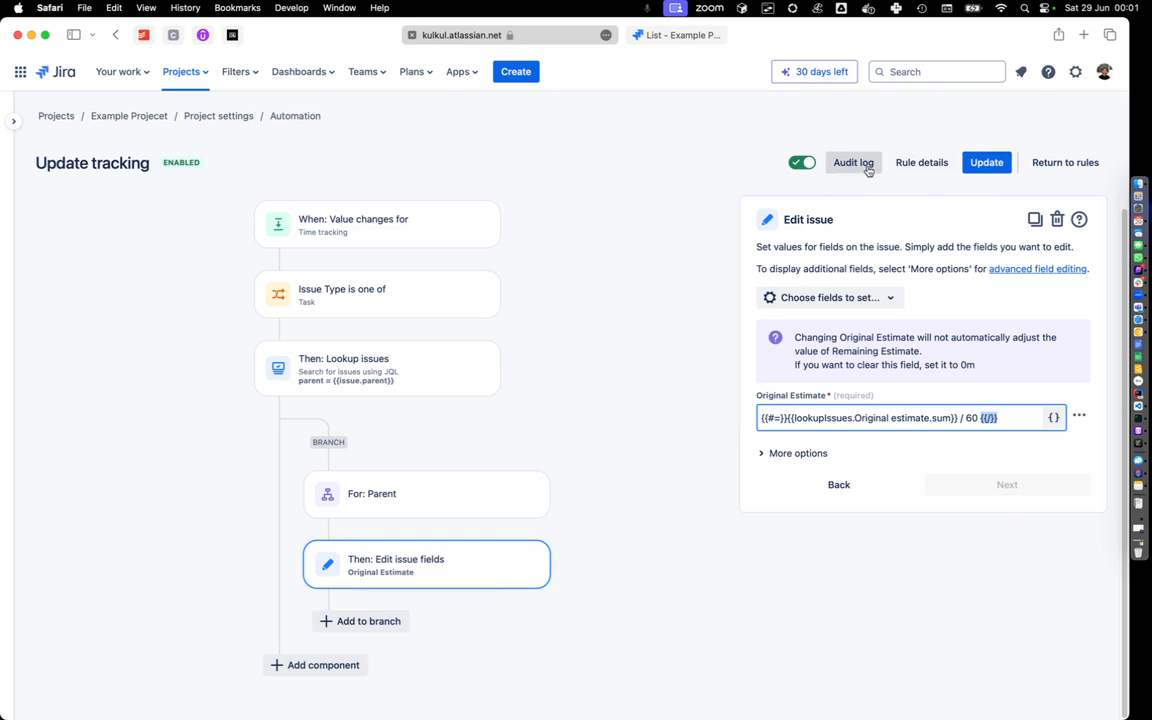
- Set KAN-2's original estimate to 22m and view the Update tracking rule's audit log
{"action": "left_click", "coordinate": [852, 162]}
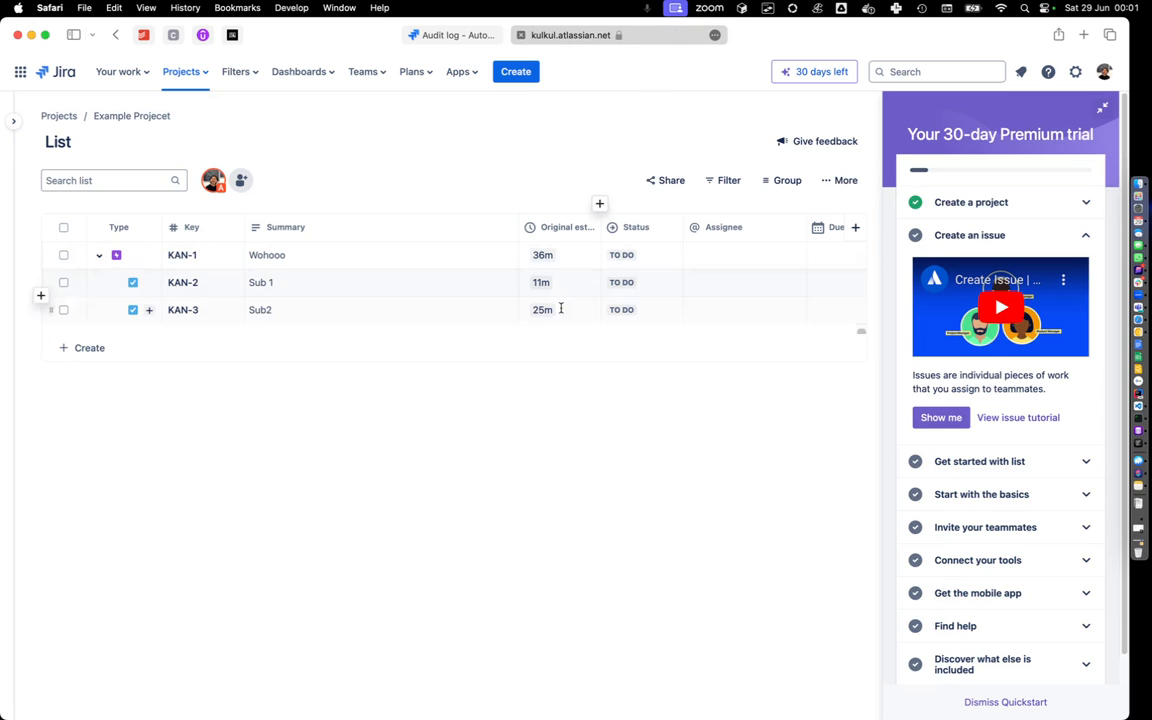
{"action": "left_click", "coordinate": [540, 282]}
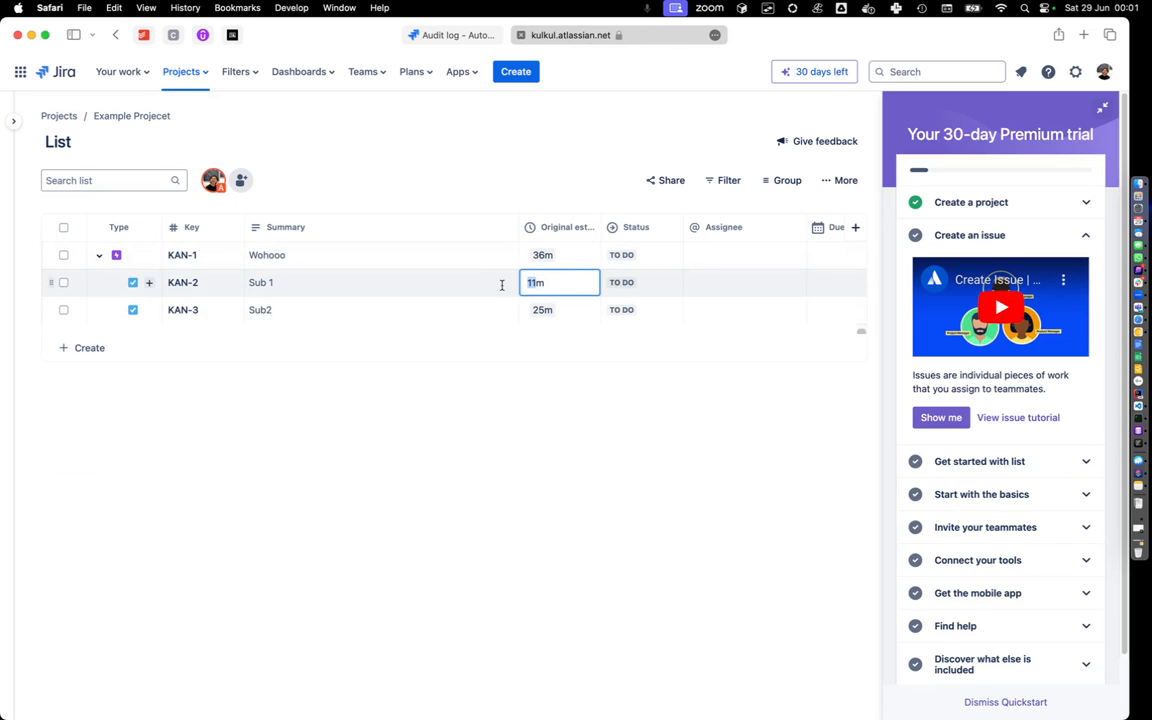
{"action": "type", "text": "22m"}
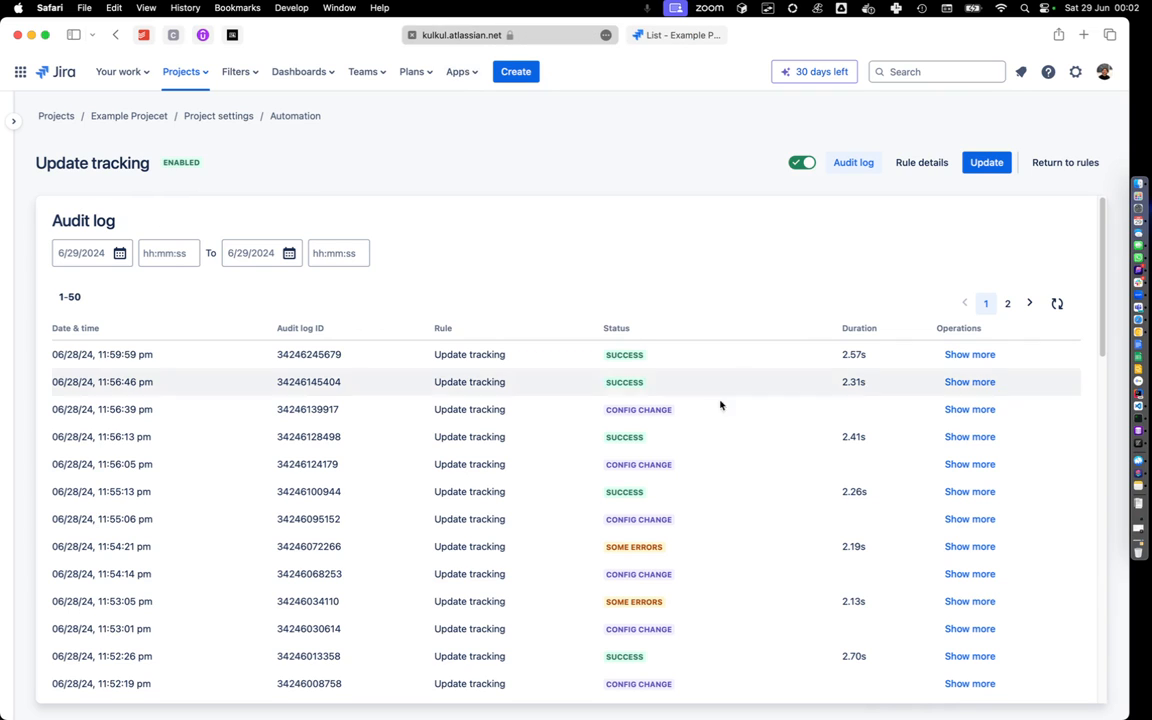
- Expand the newest successful audit log run showing KAN-2 passed and KAN-1 edited
{"action": "left_click", "coordinate": [968, 354]}
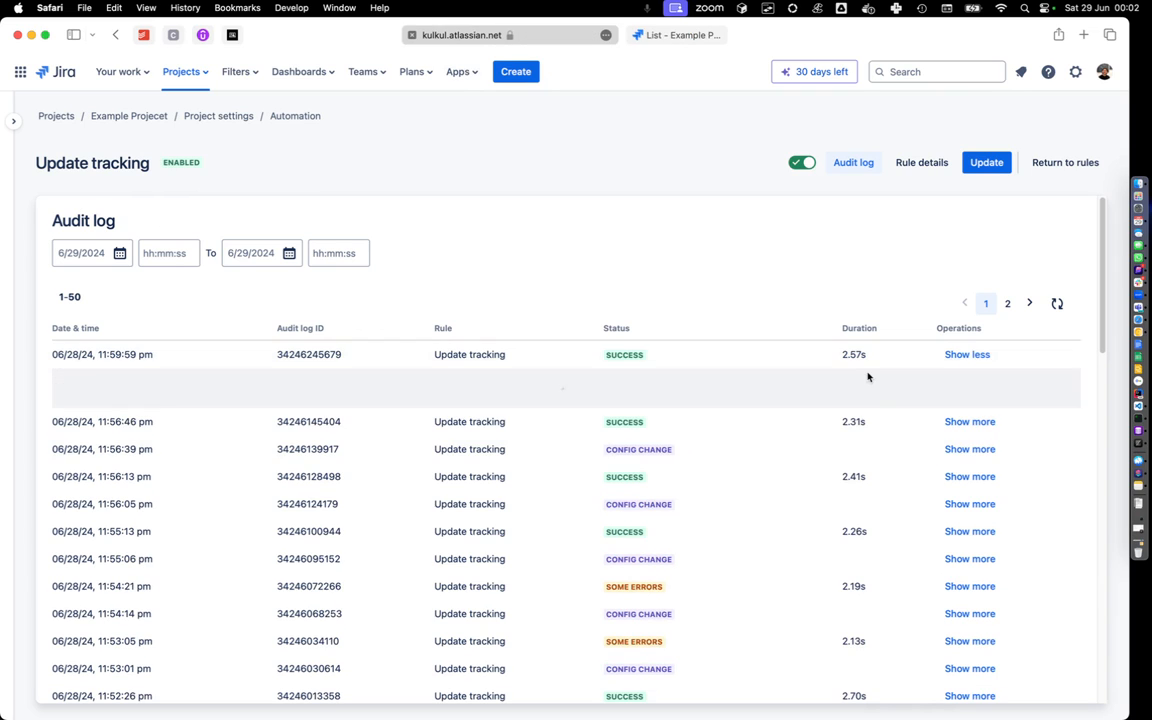
{"action": "left_click", "coordinate": [966, 354]}
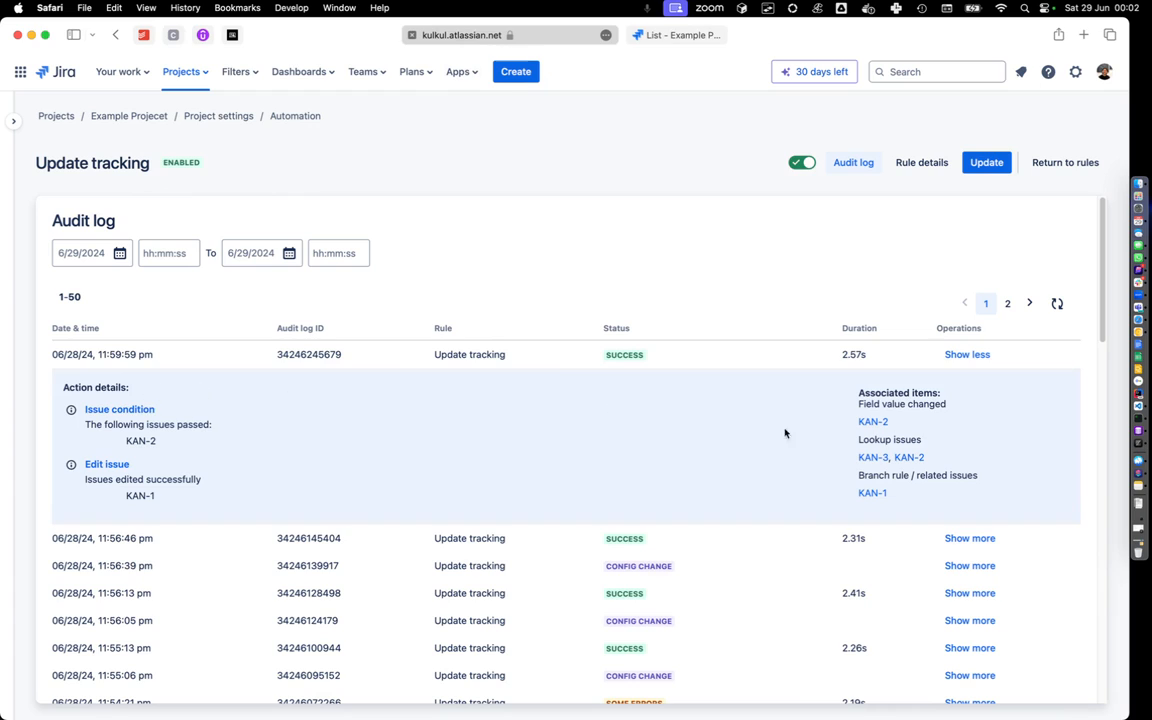
{"action": "mouse_move", "coordinate": [852, 390]}
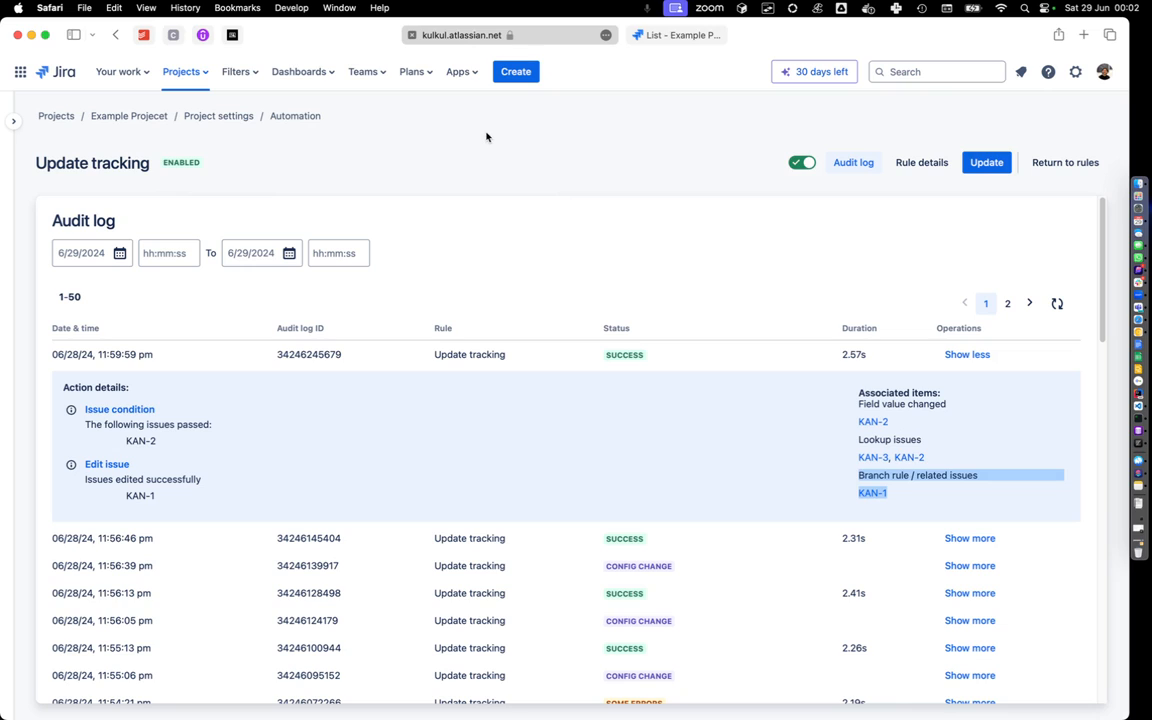
{"action": "mouse_move", "coordinate": [834, 336]}
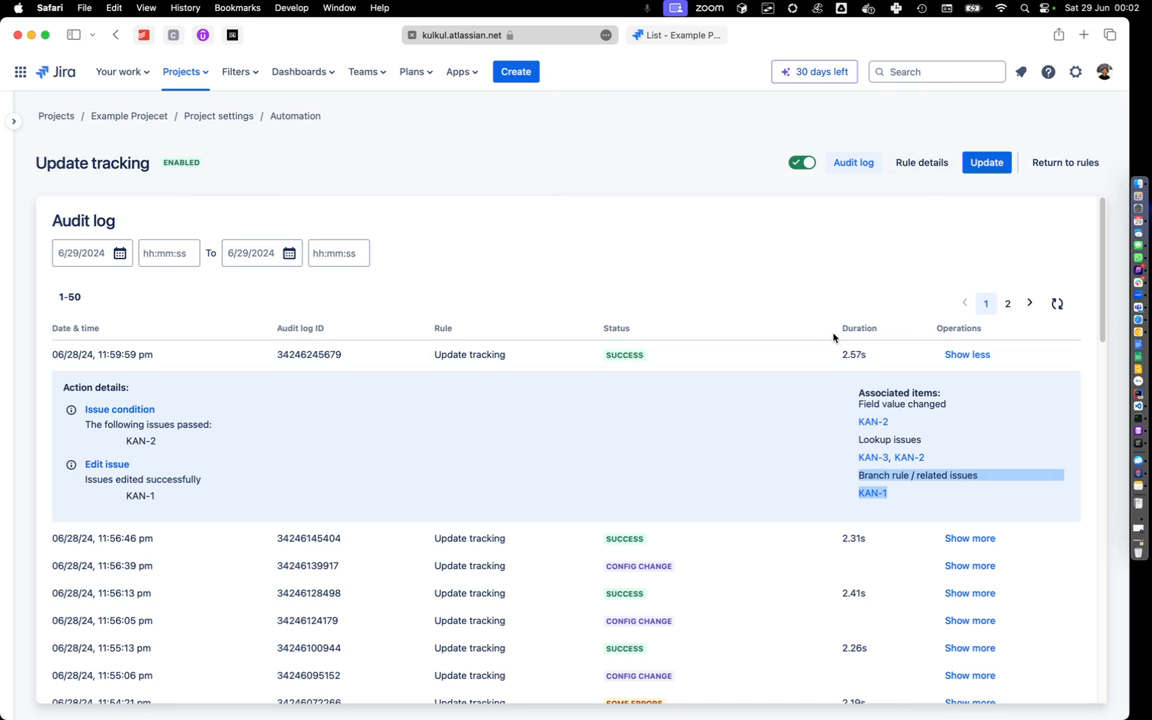
{"action": "mouse_move", "coordinate": [616, 208]}
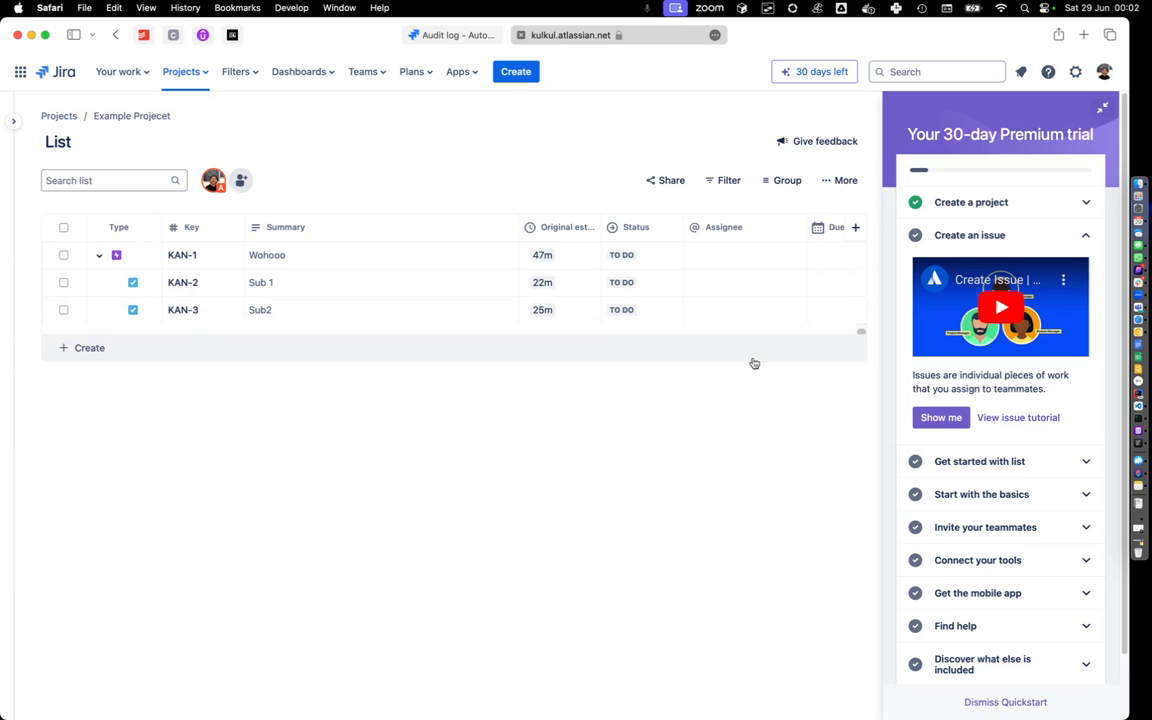
{"action": "mouse_move", "coordinate": [752, 364]}
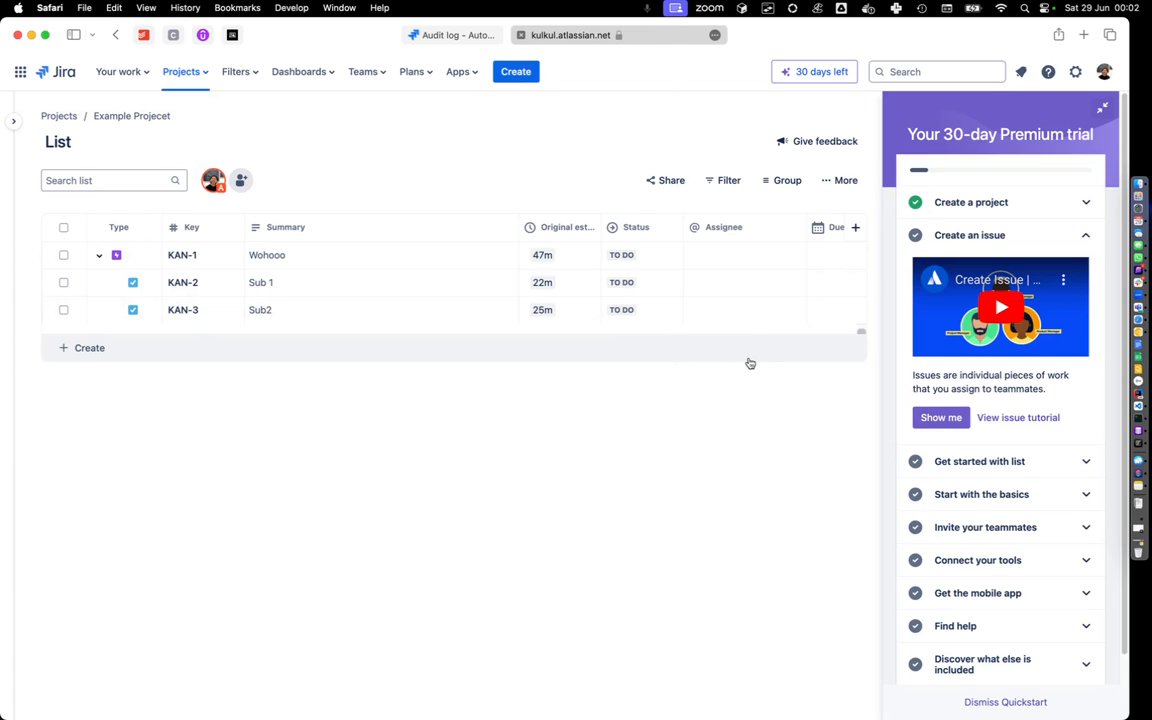